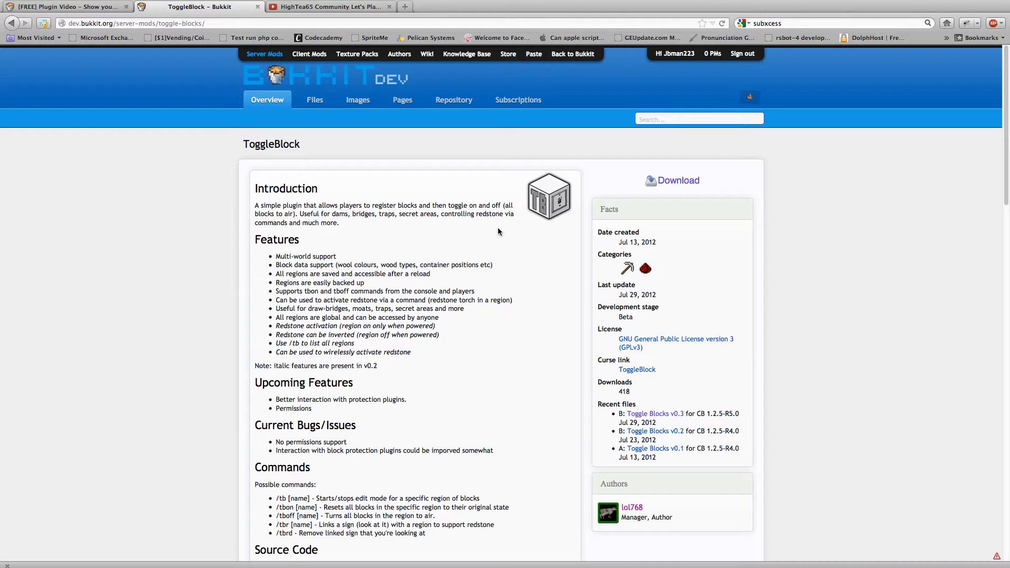
{"action": "mouse_move", "coordinate": [300, 257]}
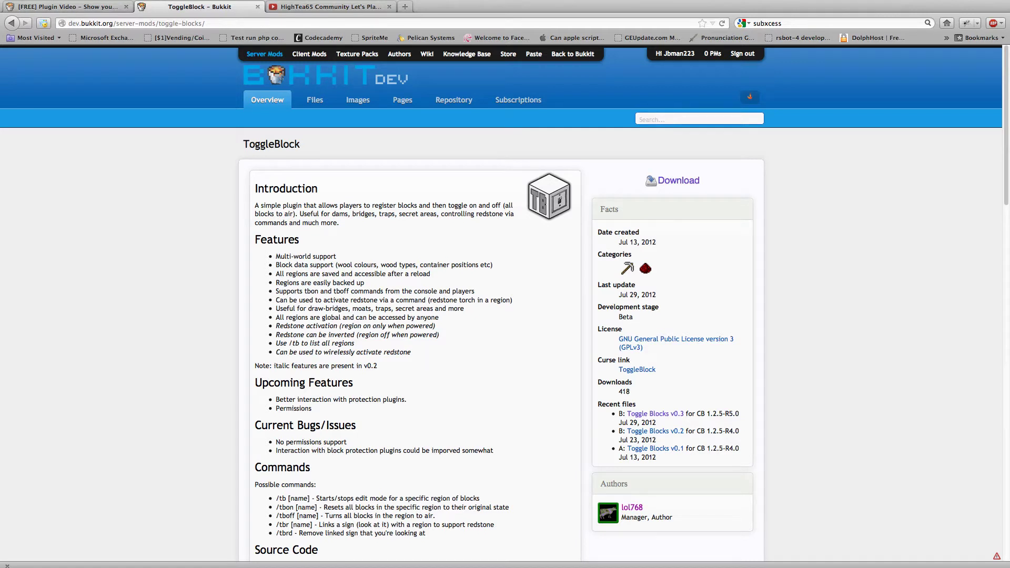
{"action": "mouse_move", "coordinate": [399, 283]}
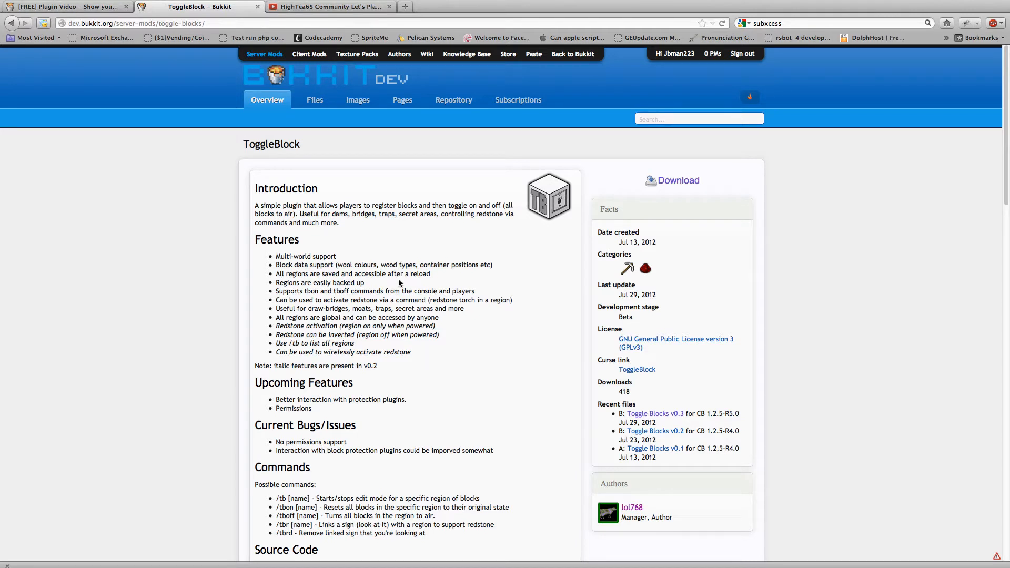
{"action": "mouse_move", "coordinate": [417, 285]}
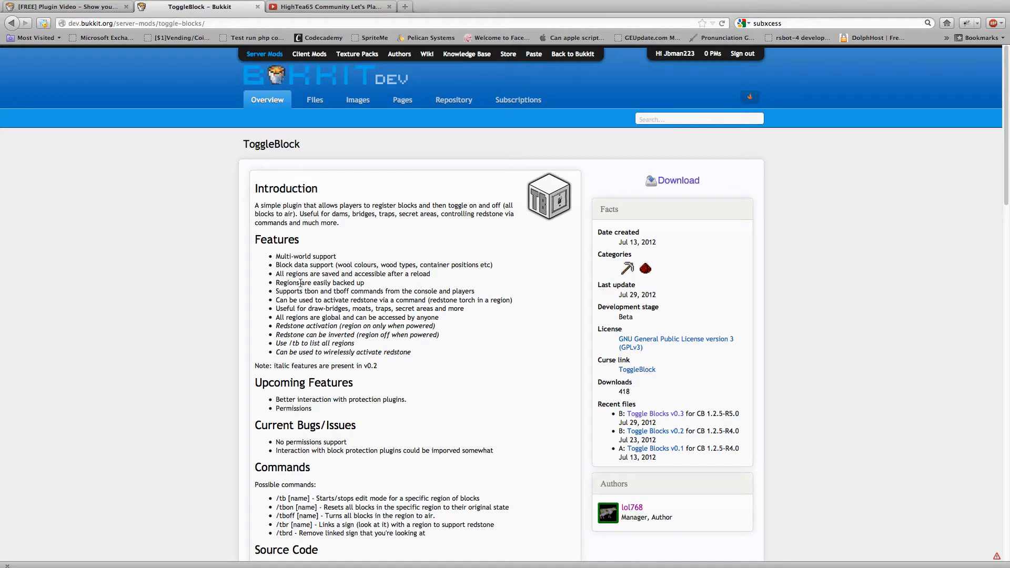
{"action": "mouse_move", "coordinate": [363, 326]}
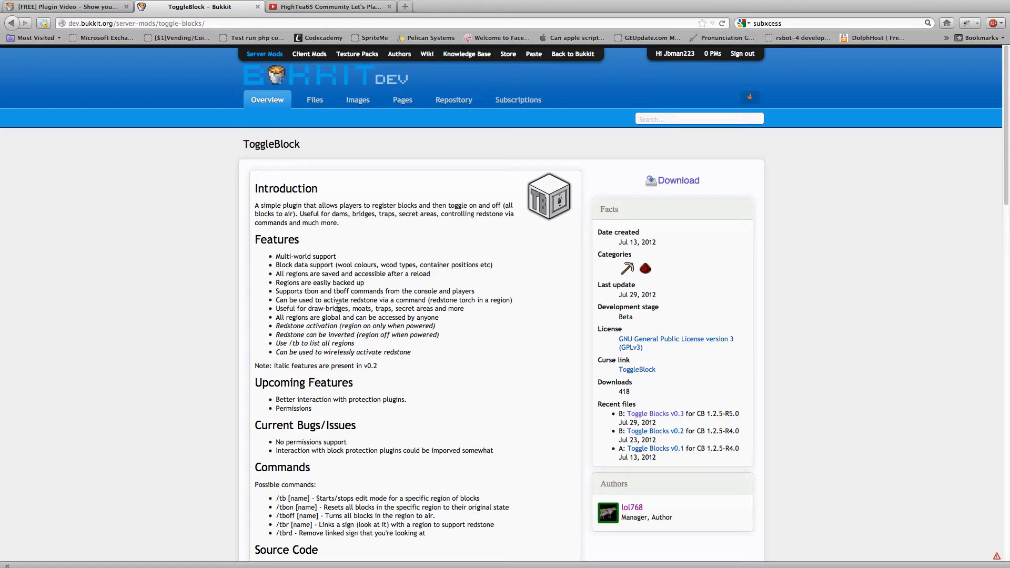
{"action": "mouse_move", "coordinate": [363, 448]}
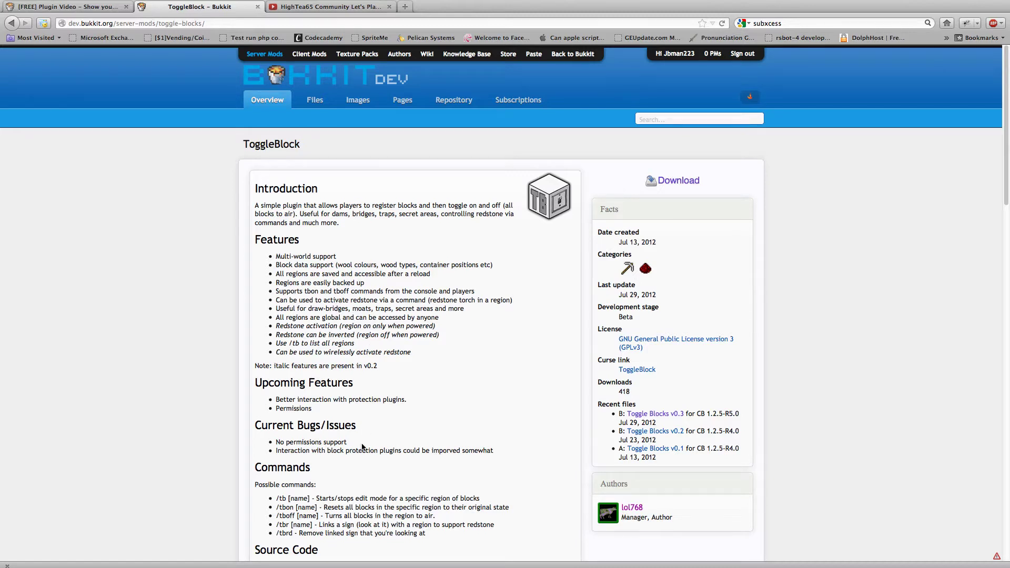
Step: Scroll the ToggleBlock page past its features and bugs to the commands list and comments
{"action": "scroll", "scroll_direction": "down", "scroll_amount": 3}
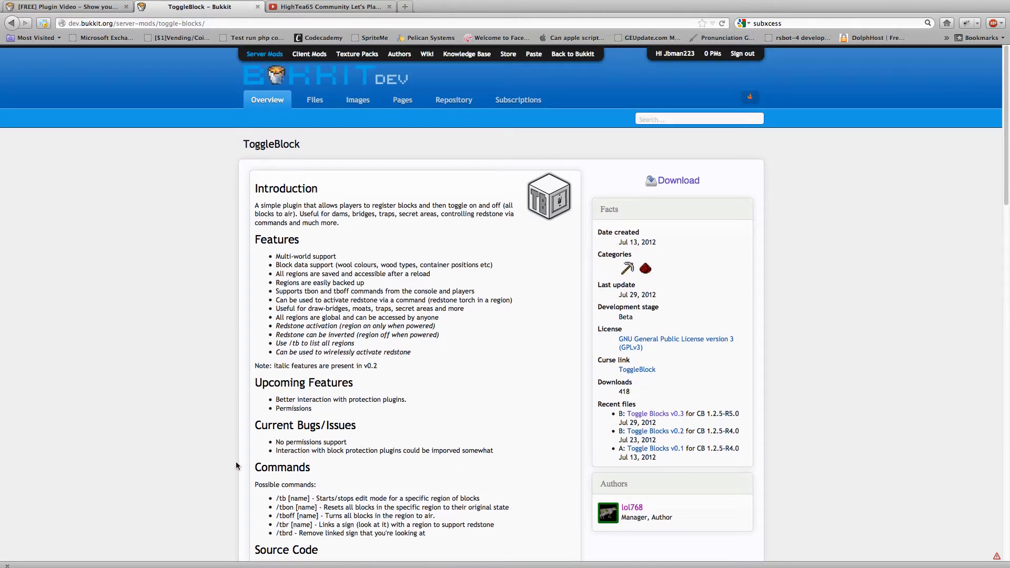
{"action": "scroll", "scroll_direction": "down", "scroll_amount": 3}
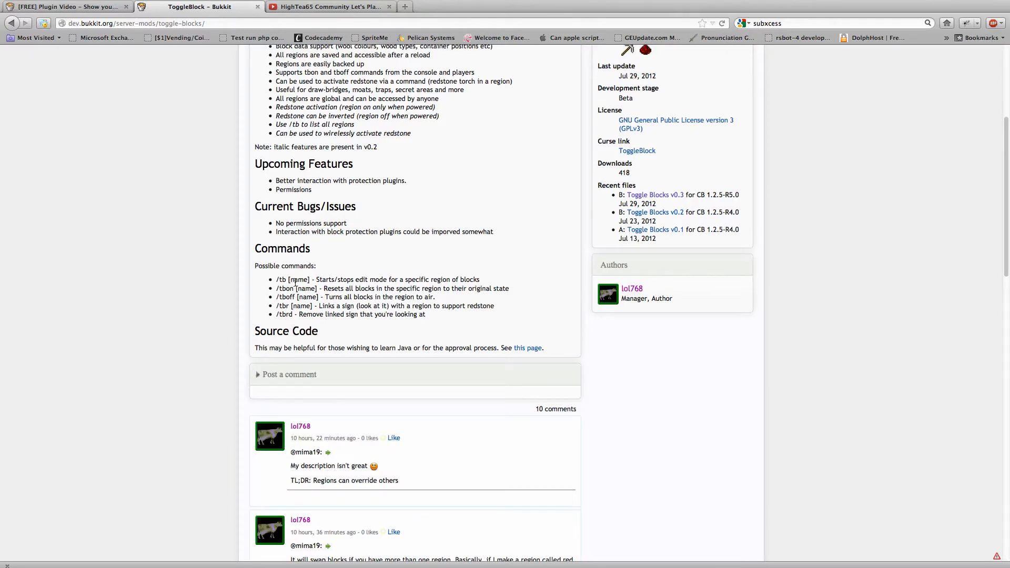
{"action": "mouse_move", "coordinate": [102, 115]}
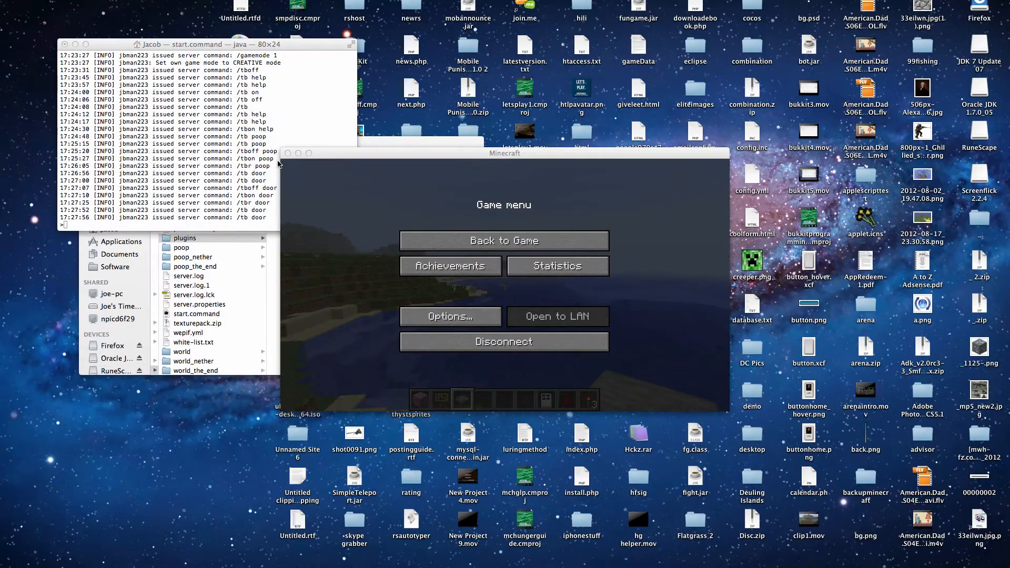
Step: Resume the paused game and return to the beach world
{"action": "left_click", "coordinate": [504, 240]}
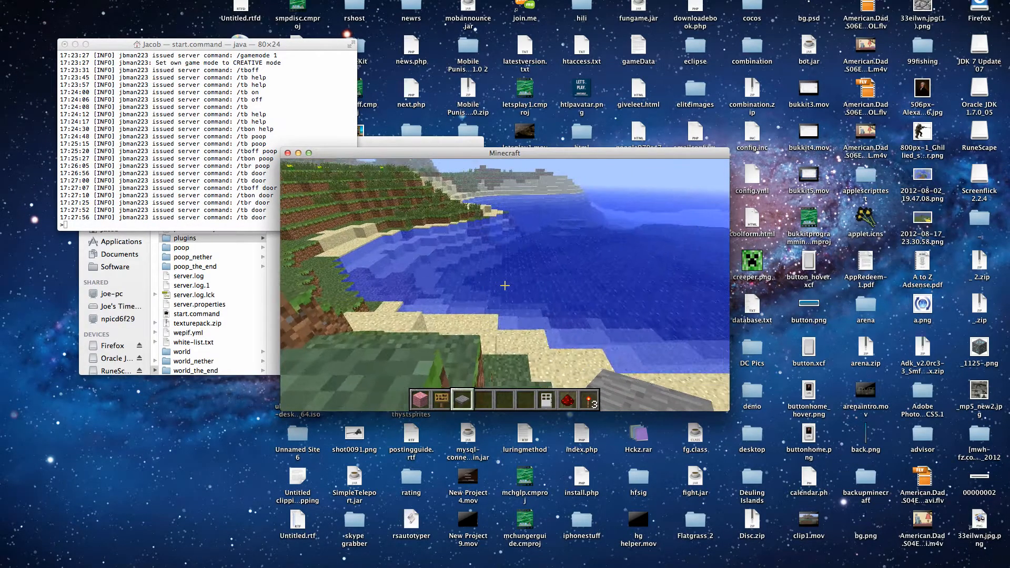
{"action": "mouse_move", "coordinate": [505, 286]}
{"action": "type", "text": "/tb"}
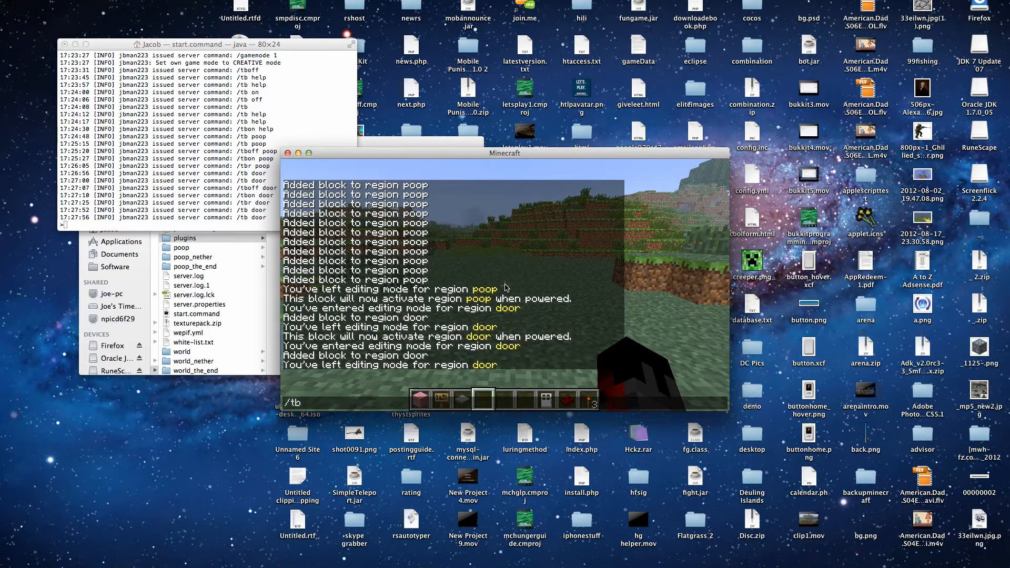
Step: Create region 'test' with /tb test, add both pink wool blocks, and start exiting editing
{"action": "type", "text": "1"}
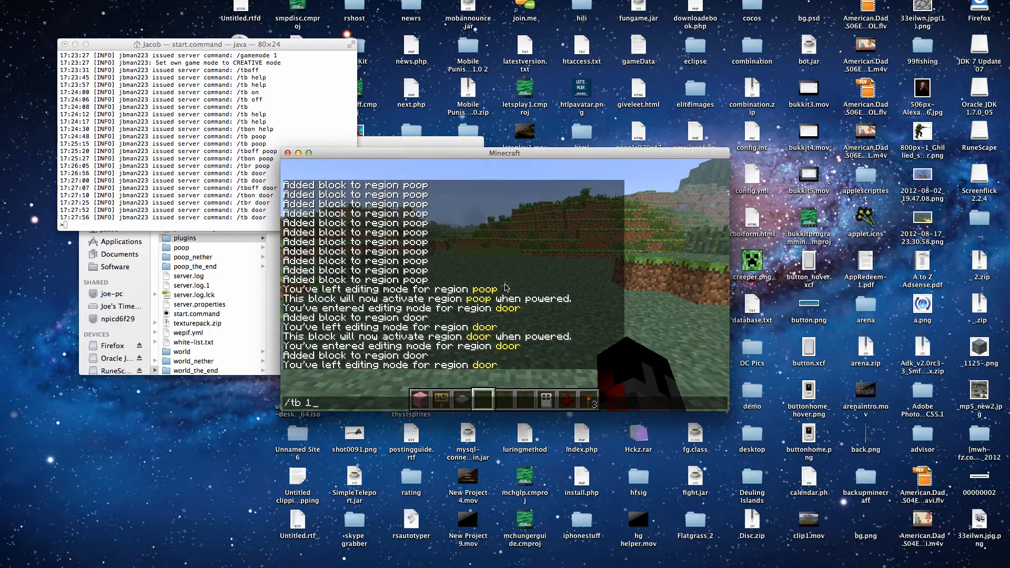
{"action": "type", "text": "test"}
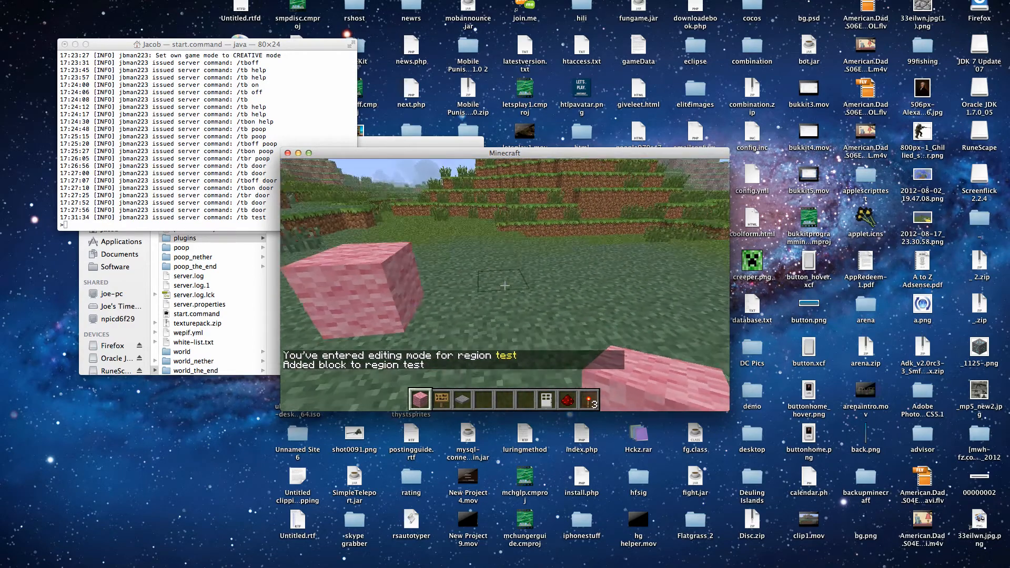
{"action": "left_click", "coordinate": [505, 285]}
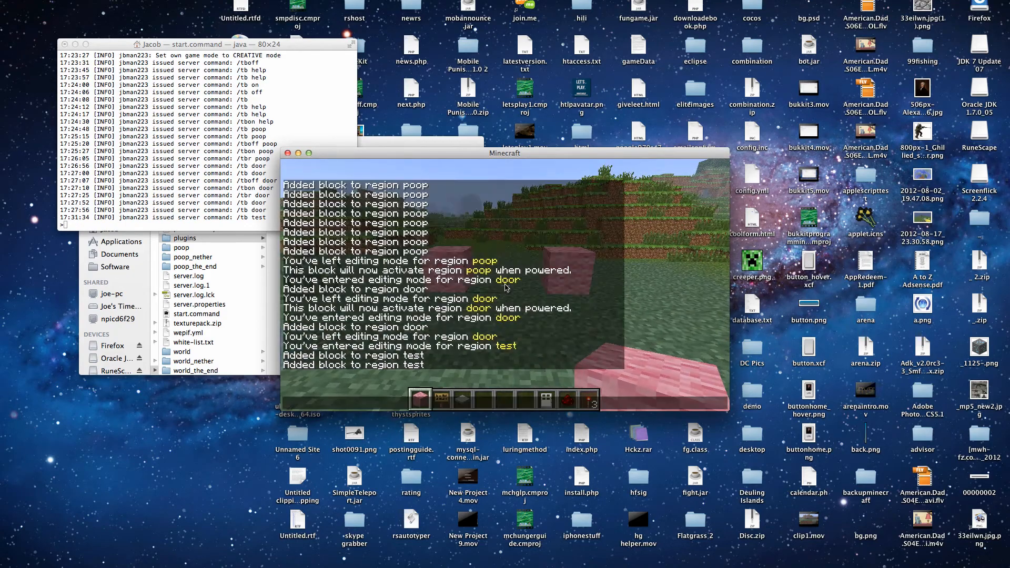
{"action": "type", "text": "/tb"}
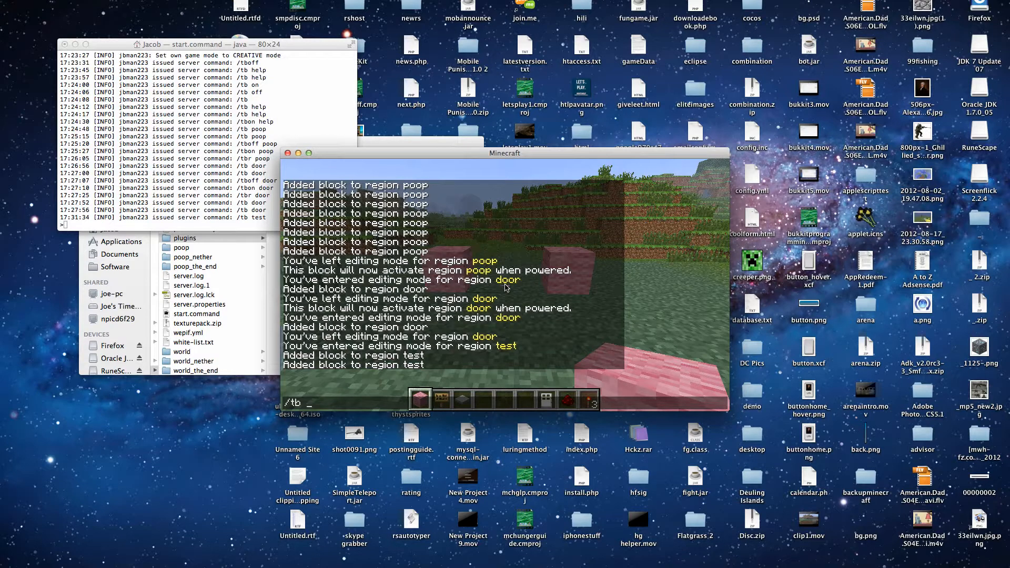
{"action": "type", "text": "tes"}
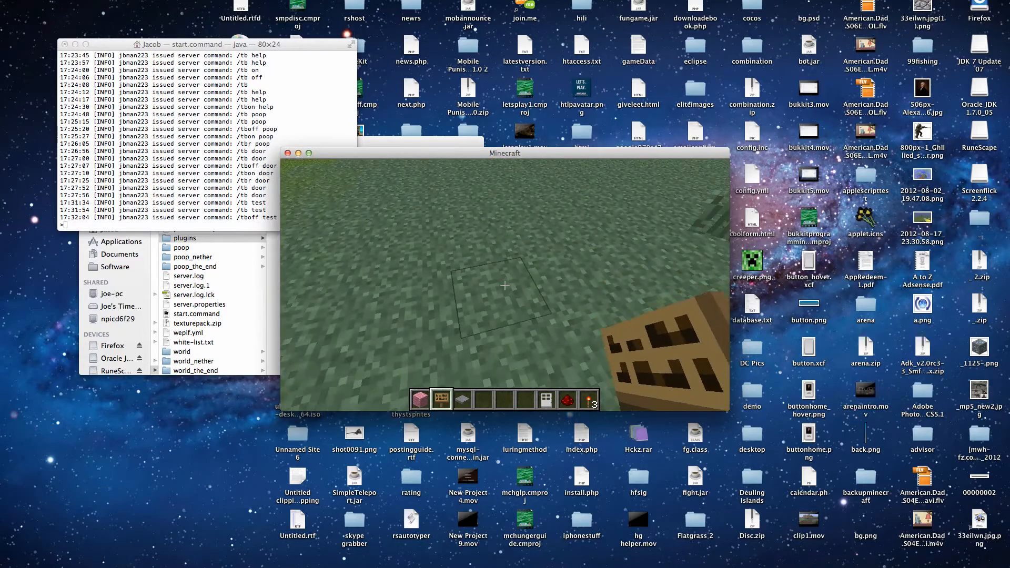
{"action": "mouse_move", "coordinate": [504, 286]}
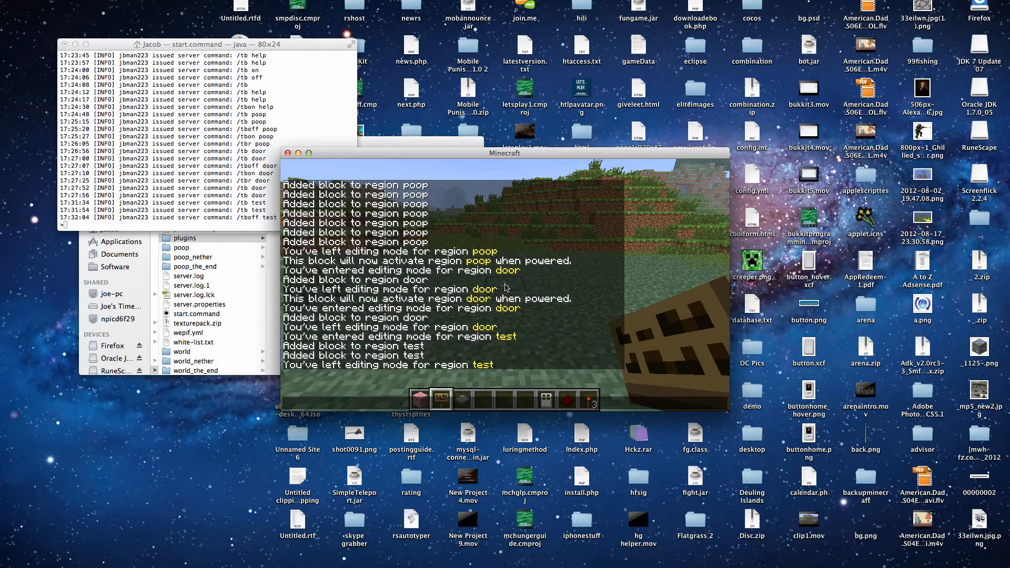
Step: Switch region 'test' back on with /tbon so the pink blocks reappear
{"action": "type", "text": "/tbon"}
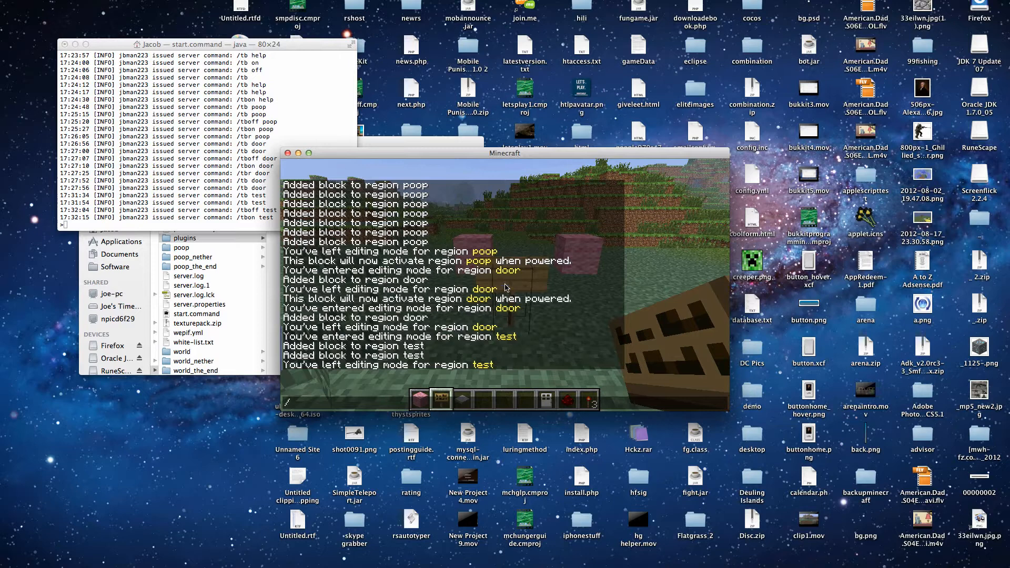
Step: Link region 'test' to redstone activation with /tbr test
{"action": "type", "text": "/tbr"}
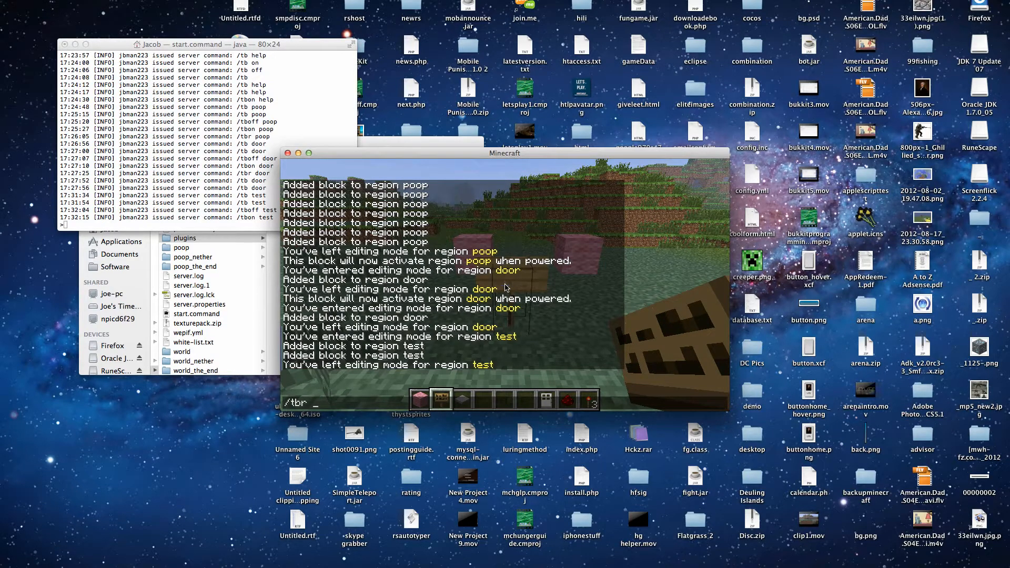
{"action": "type", "text": "test"}
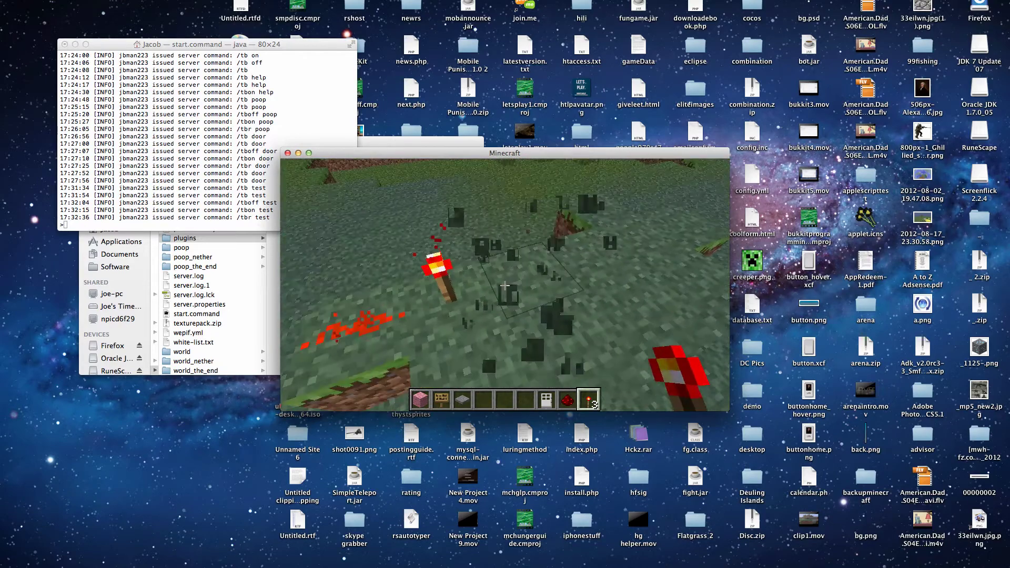
{"action": "mouse_move", "coordinate": [504, 285]}
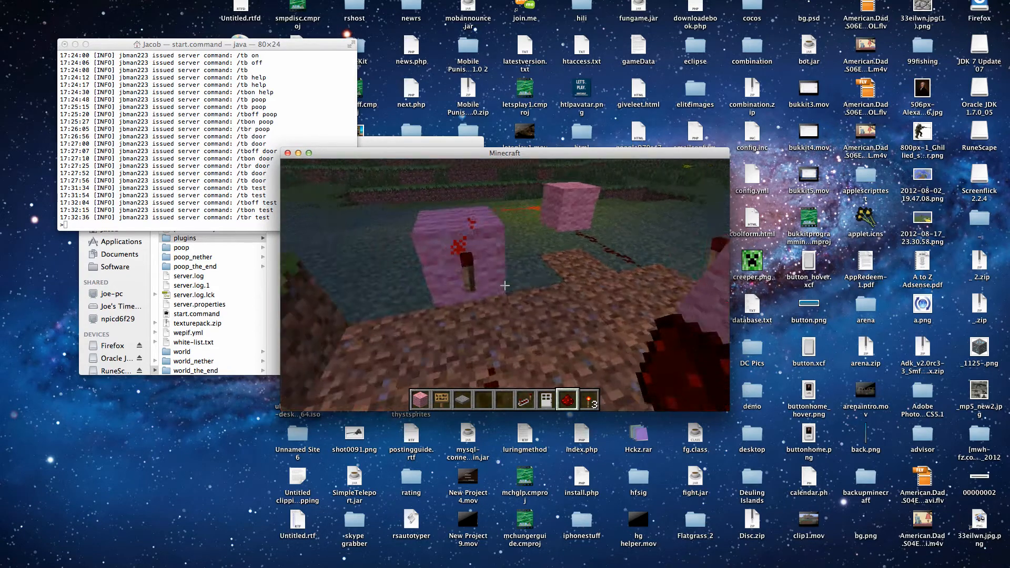
{"action": "mouse_move", "coordinate": [504, 285]}
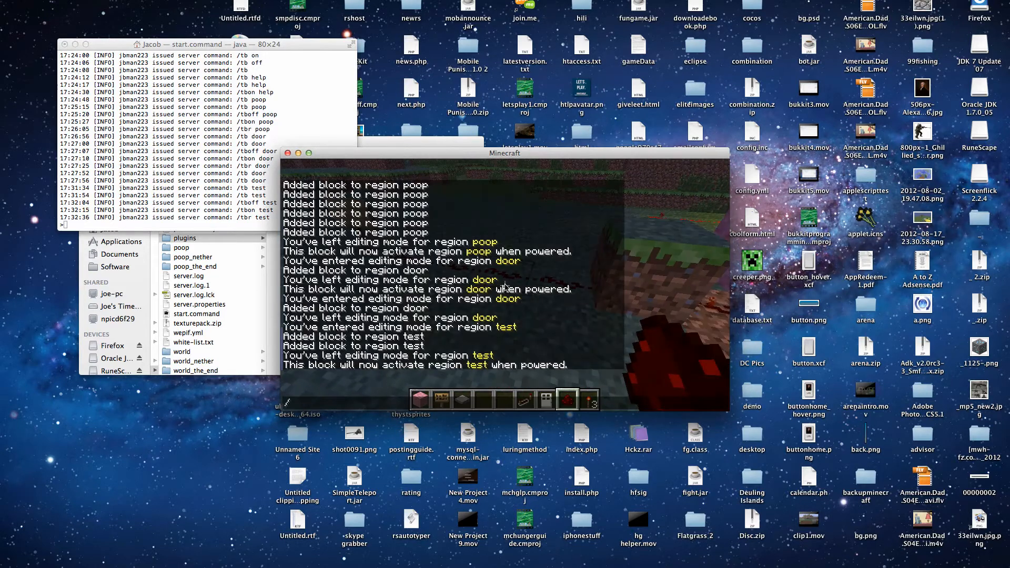
Step: Turn region 'test' on with /tbon after setting its powered trigger block
{"action": "type", "text": "/tbon"}
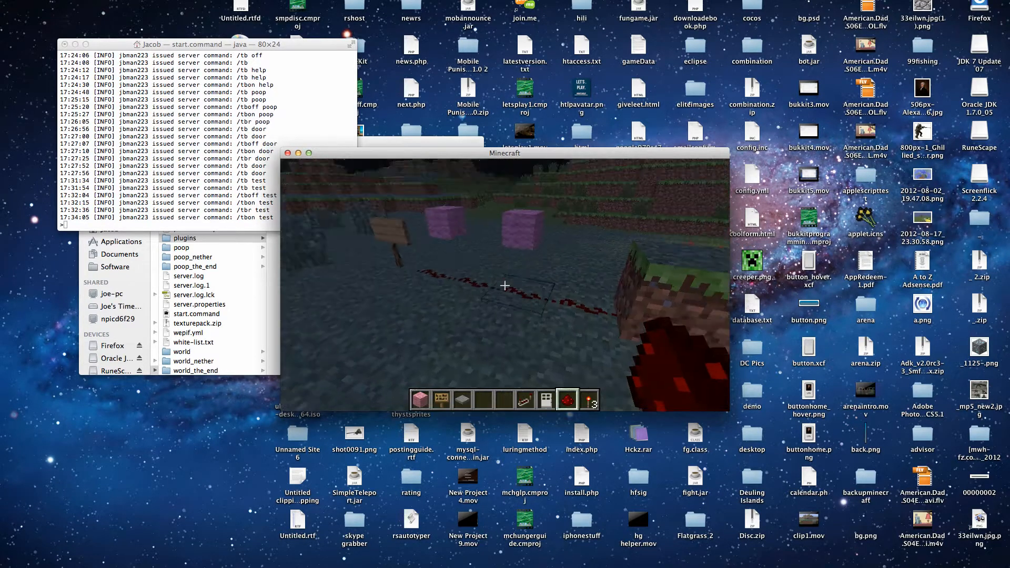
Step: Replace the pink blocks with glowstone from the creative search and exit test's editing mode
{"action": "key", "text": "e"}
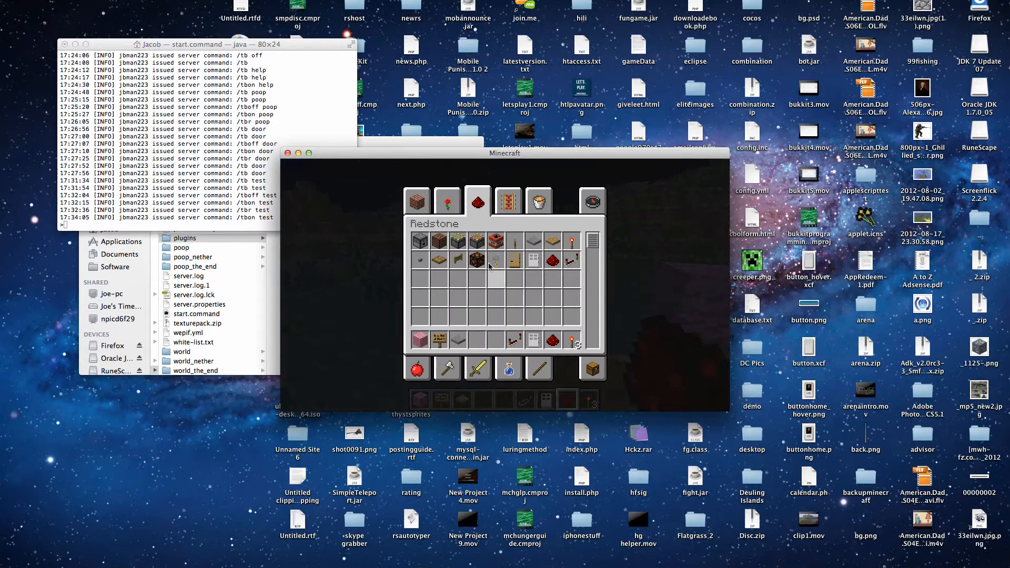
{"action": "left_click", "coordinate": [540, 201]}
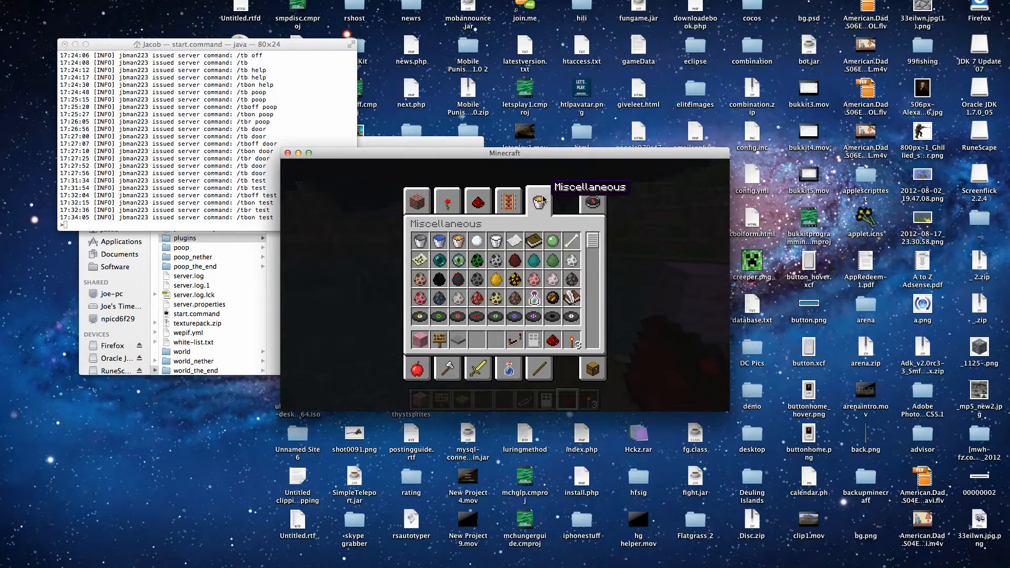
{"action": "left_click", "coordinate": [592, 201]}
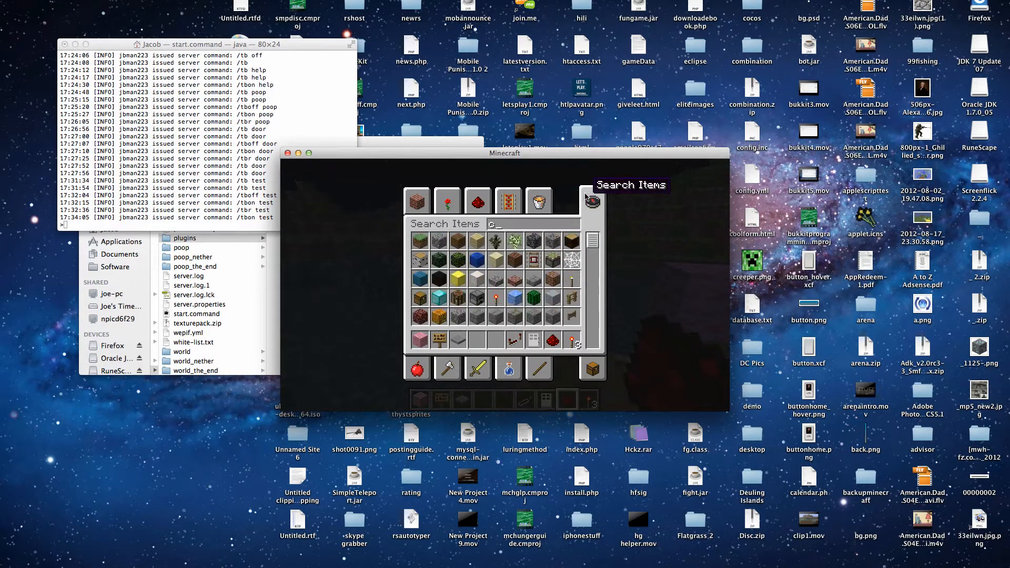
{"action": "mouse_move", "coordinate": [478, 218]}
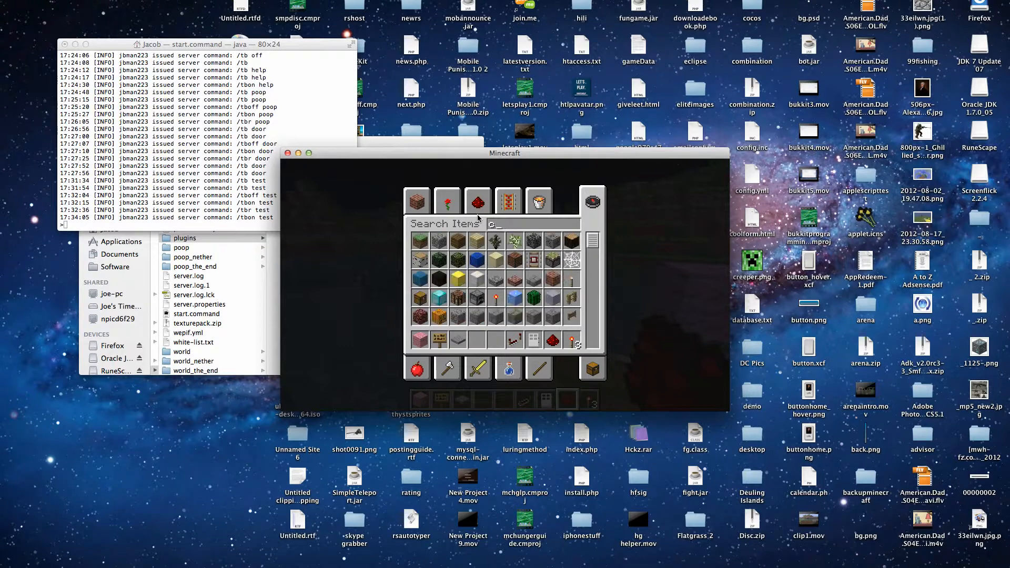
{"action": "type", "text": "lo"}
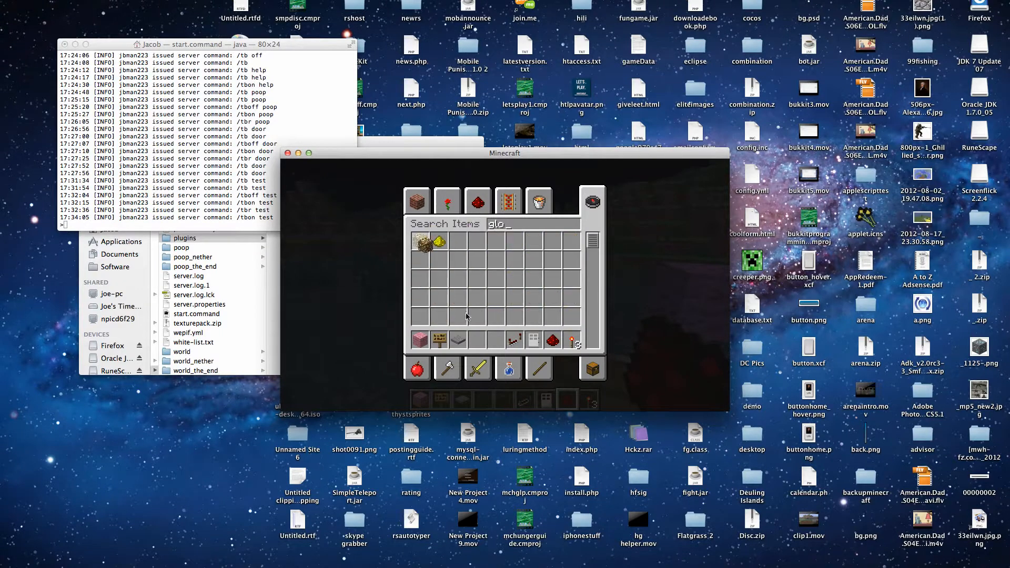
{"action": "key", "text": "escape"}
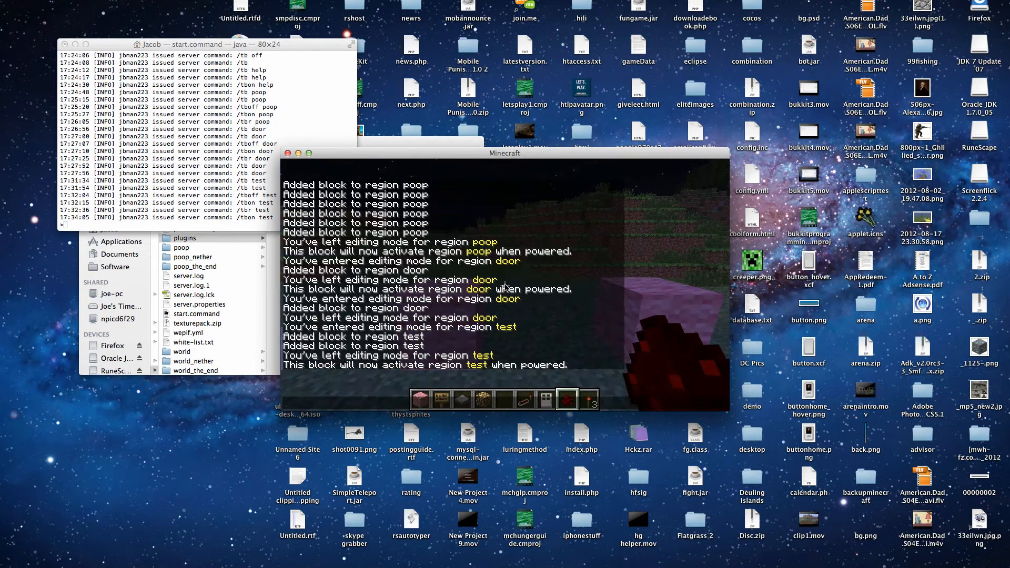
{"action": "type", "text": "/tb"}
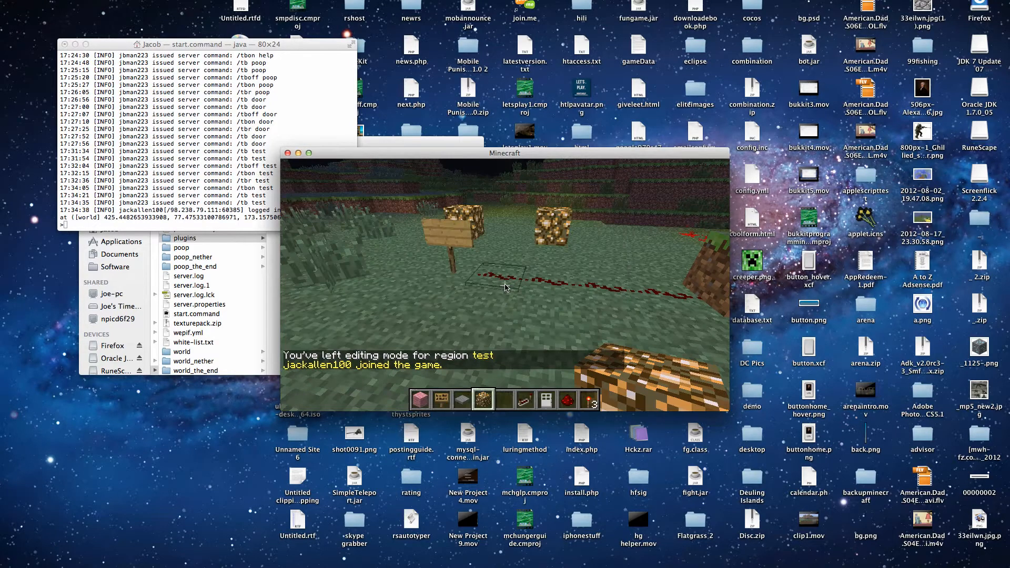
Step: Return to the game and switch region 'test' off with /tboff test
{"action": "key", "text": "Escape"}
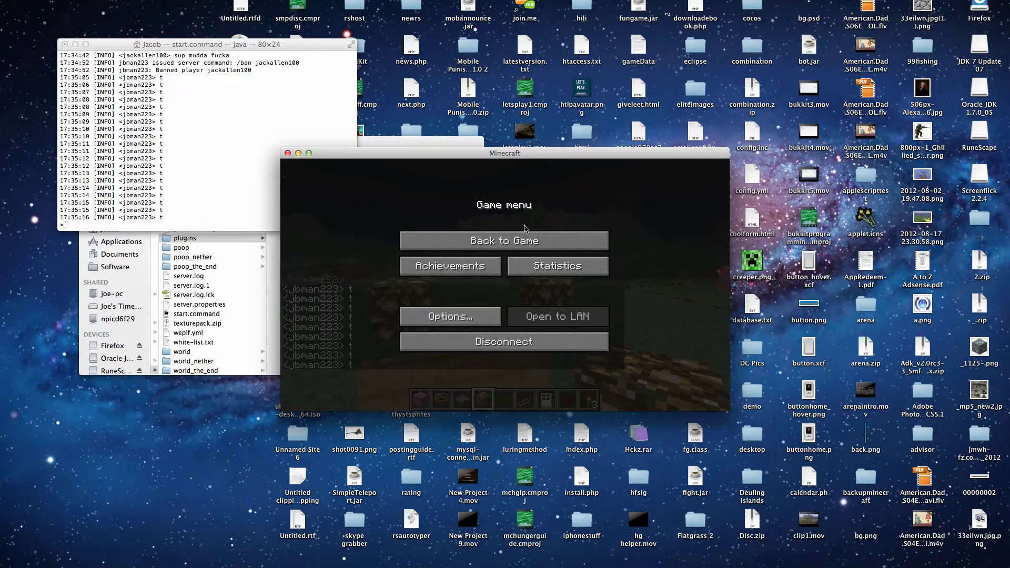
{"action": "left_click", "coordinate": [503, 240]}
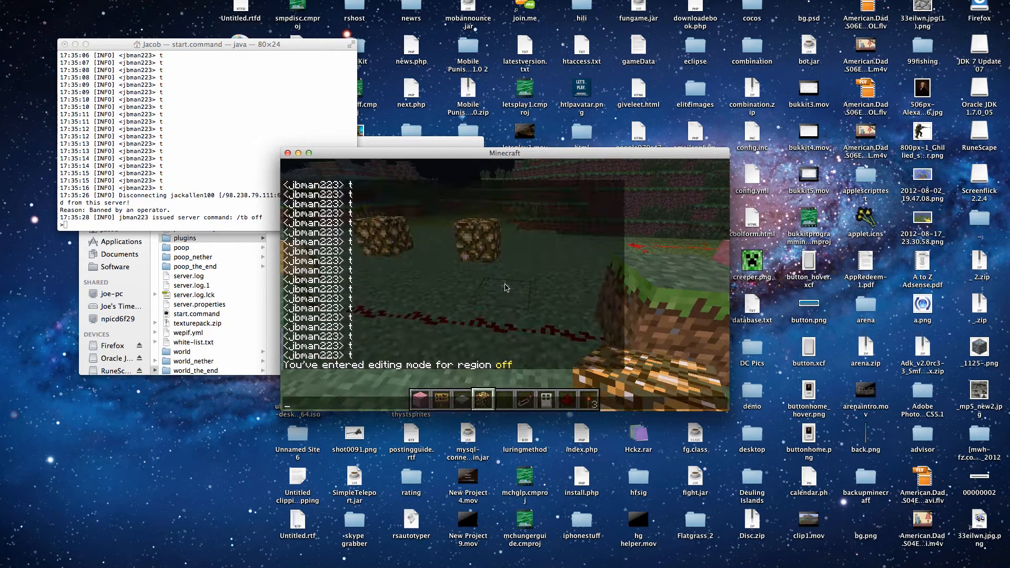
{"action": "type", "text": "/tb"}
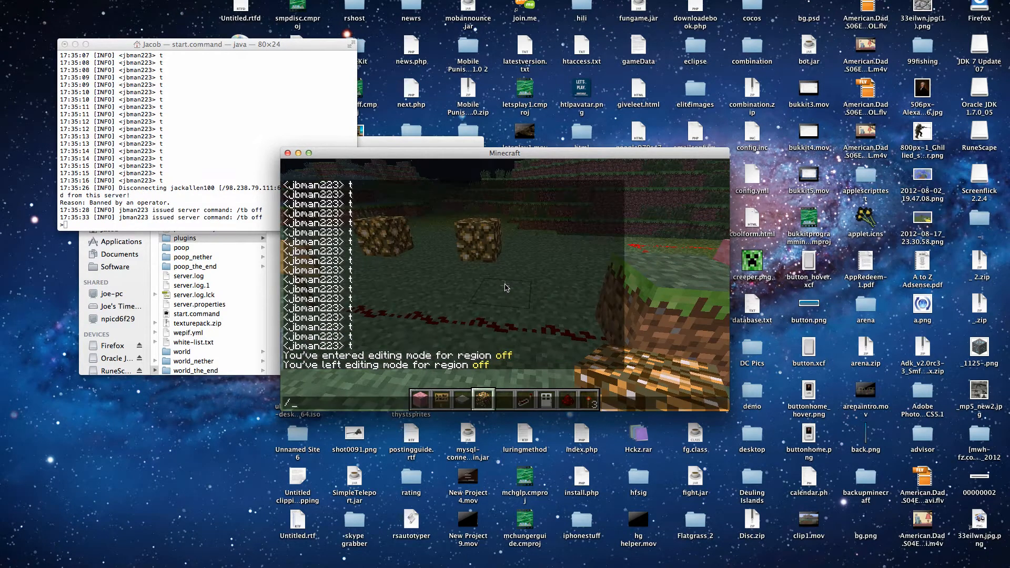
{"action": "type", "text": "/tboff t"}
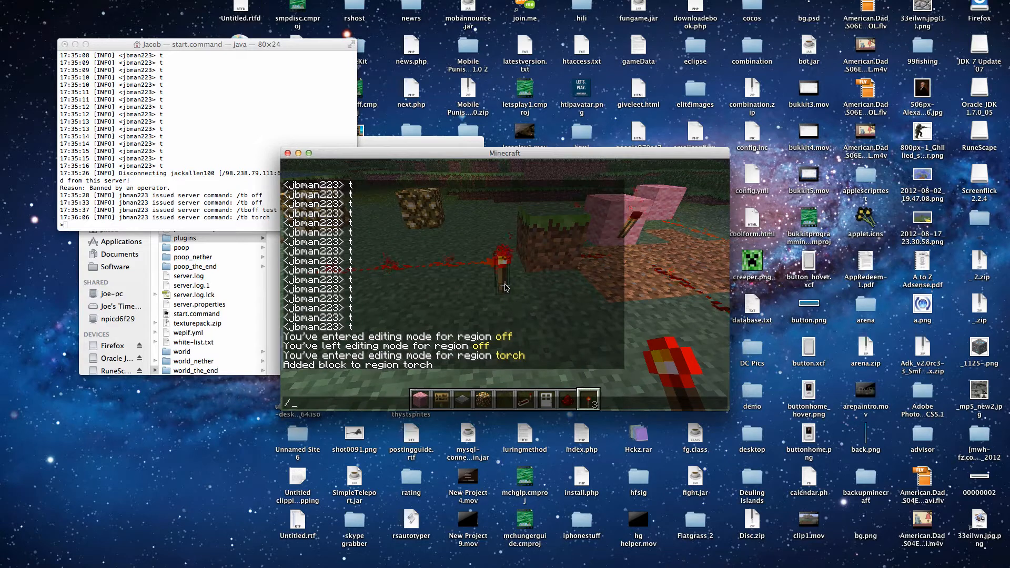
Step: Create region 'torch' with the redstone torch, place a blank sign, and link it with /tbr torch
{"action": "type", "text": "/tb"}
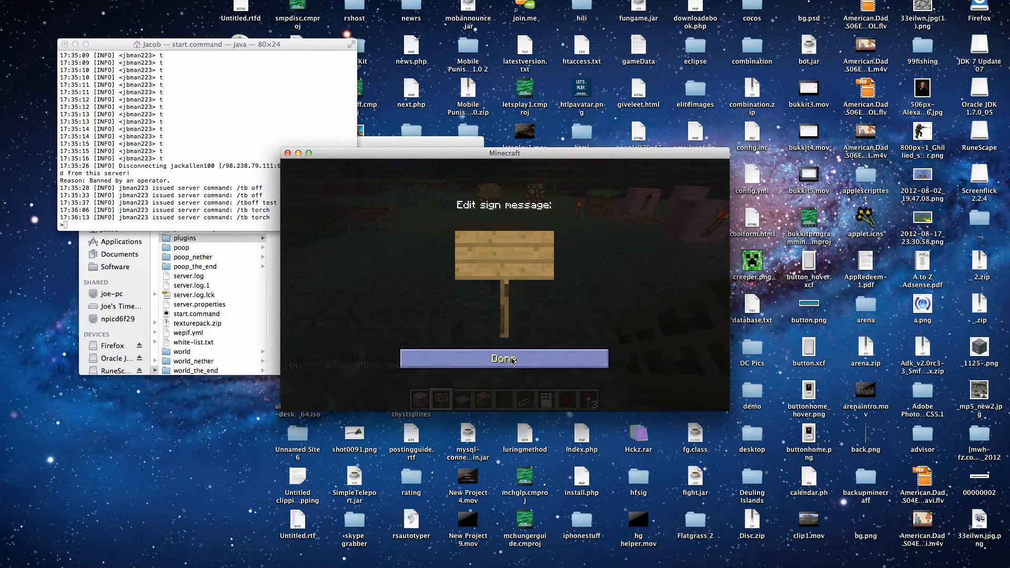
{"action": "left_click", "coordinate": [504, 359]}
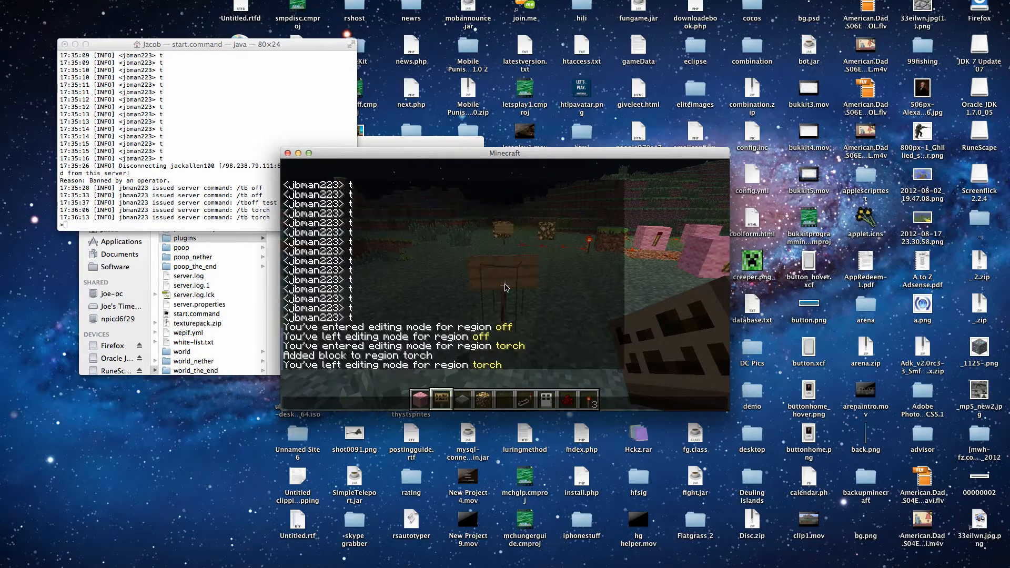
{"action": "type", "text": "/tbr t"}
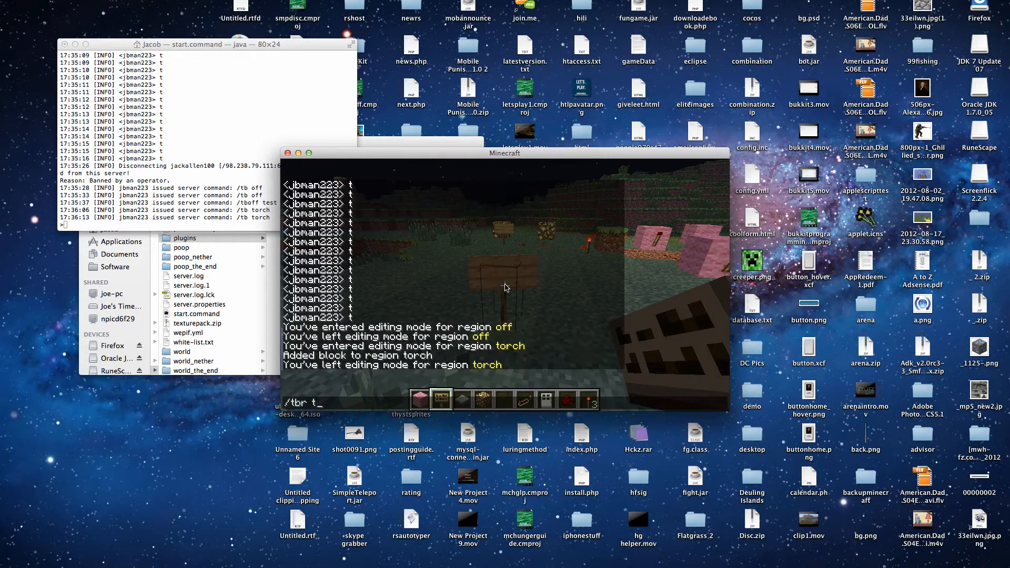
{"action": "type", "text": "orc"}
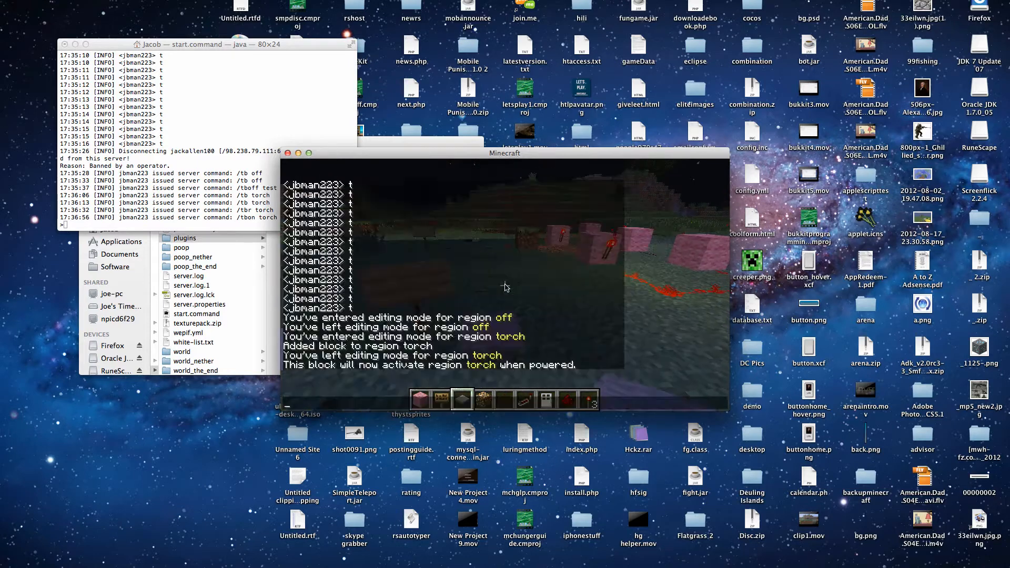
Step: Start typing a /tbof command in chat after linking region 'torch'
{"action": "type", "text": "/tbof"}
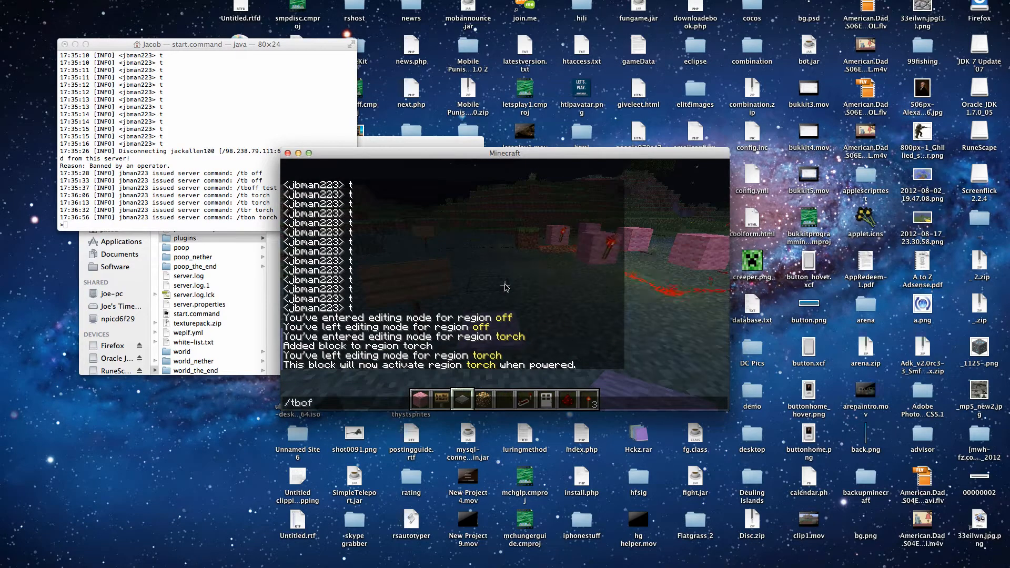